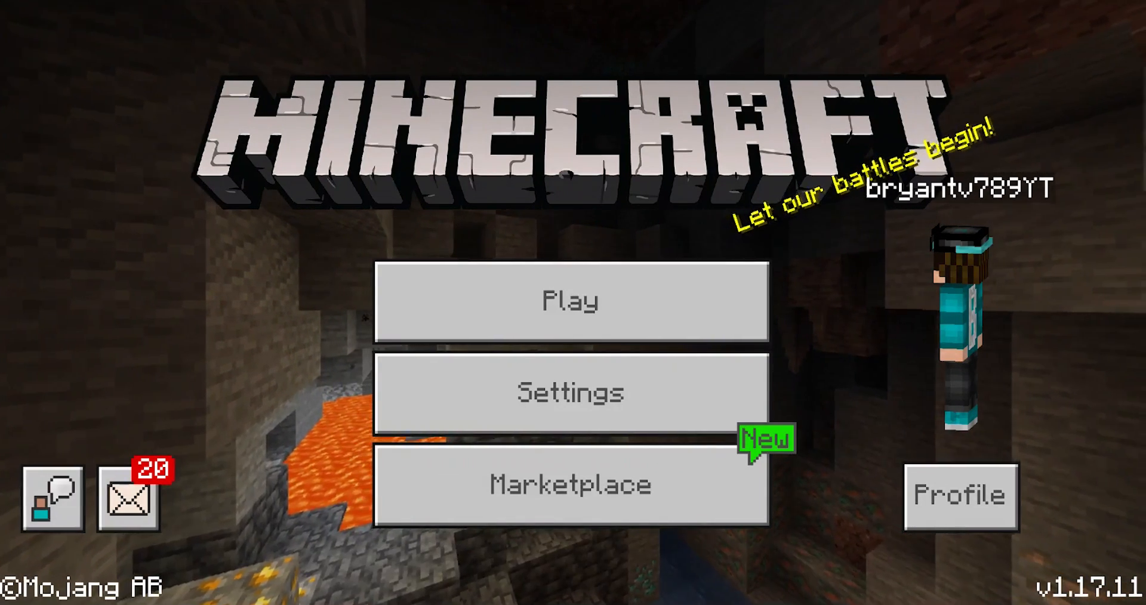
- Open Play and scroll the Worlds list past the realms to the Experimental world
{"action": "left_click", "coordinate": [572, 300]}
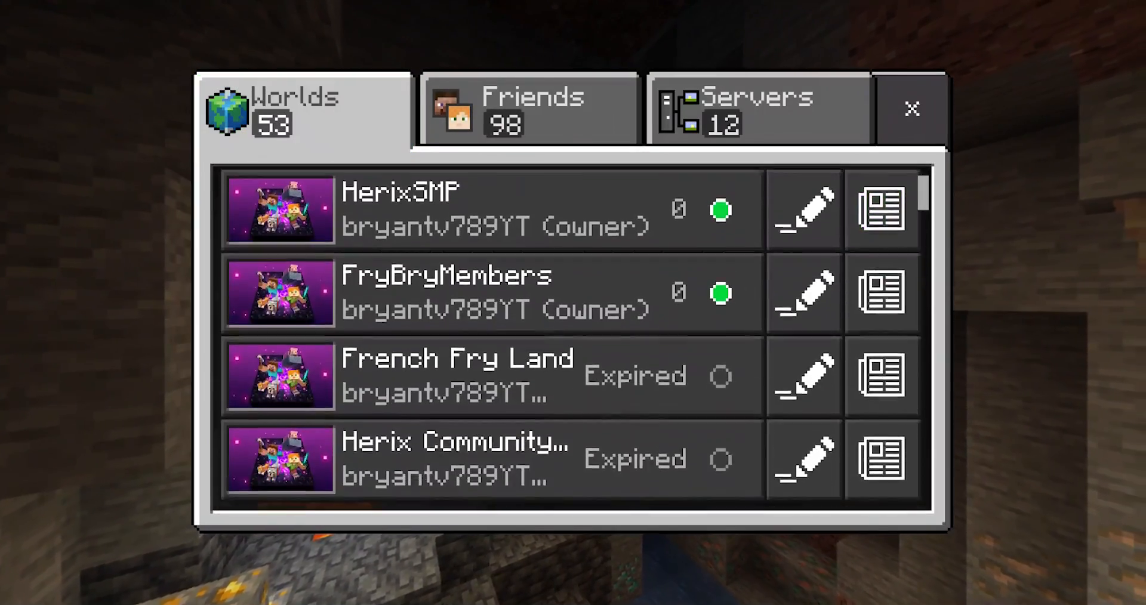
{"action": "scroll", "scroll_direction": "down", "scroll_amount": 3}
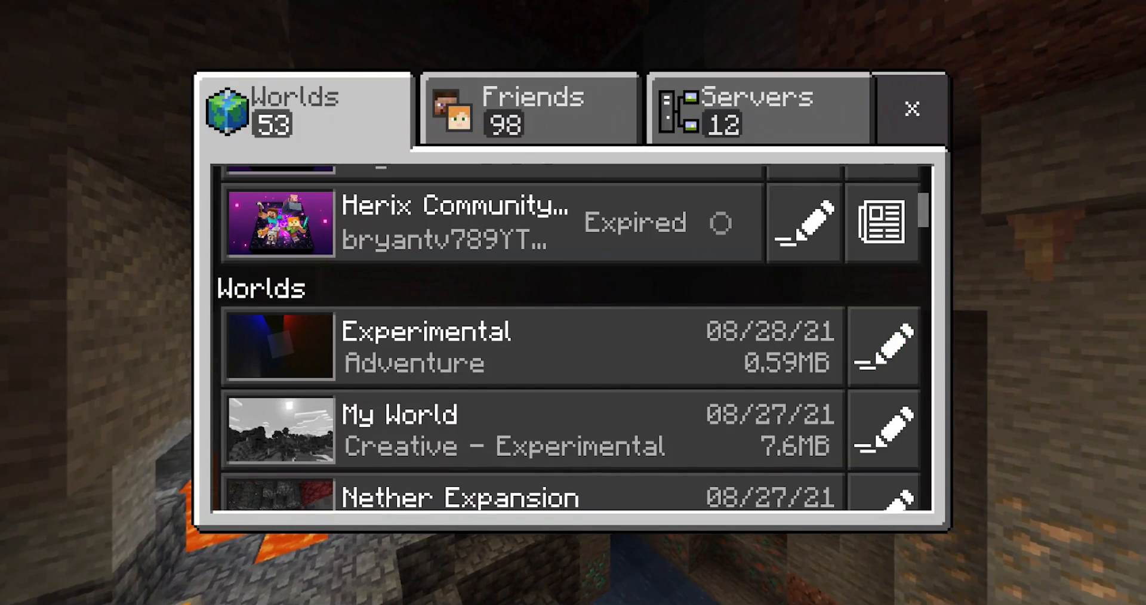
- Show Experimental Shadows under Active in the Experimental world's Resource Packs settings
{"action": "left_click", "coordinate": [883, 346]}
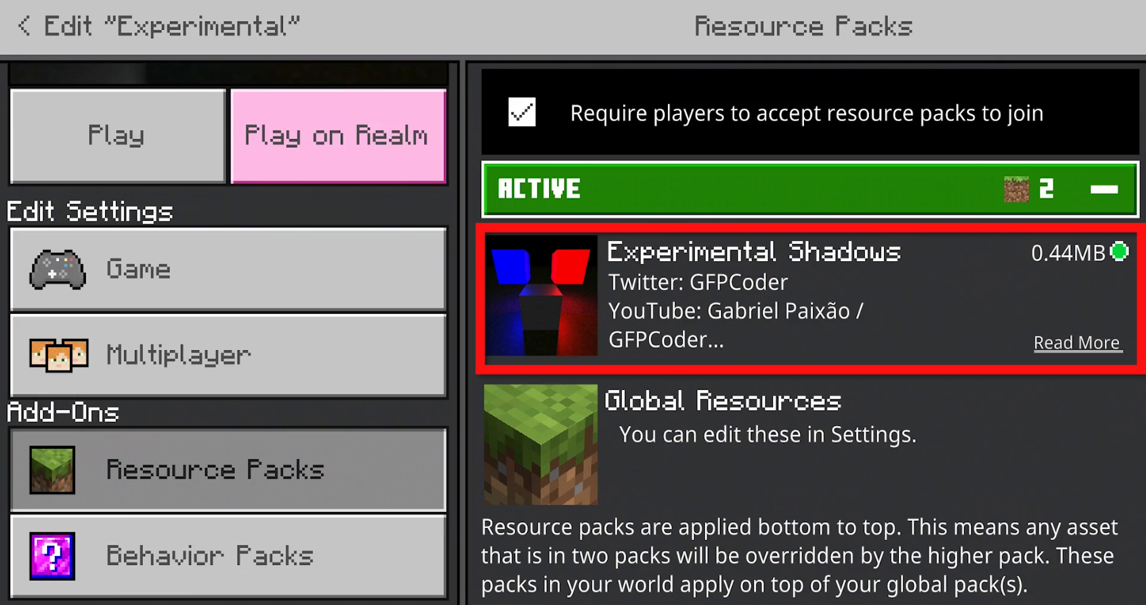
{"action": "left_click", "coordinate": [228, 555]}
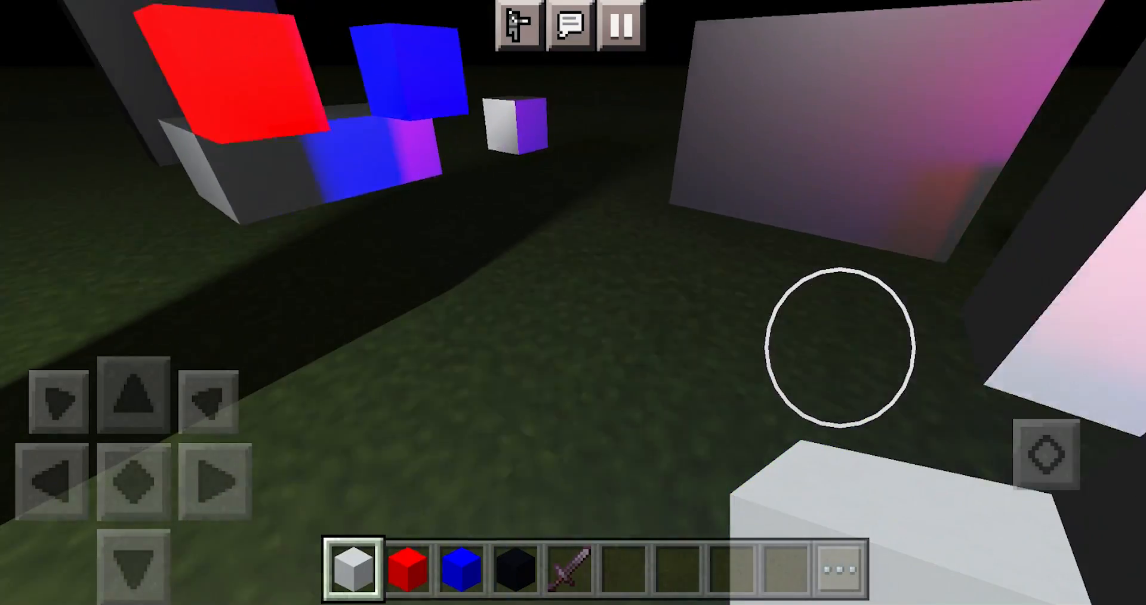
- Cycle through the Netherite Sword and blue block slots, then put Glass into the hotbar
{"action": "left_click", "coordinate": [570, 569]}
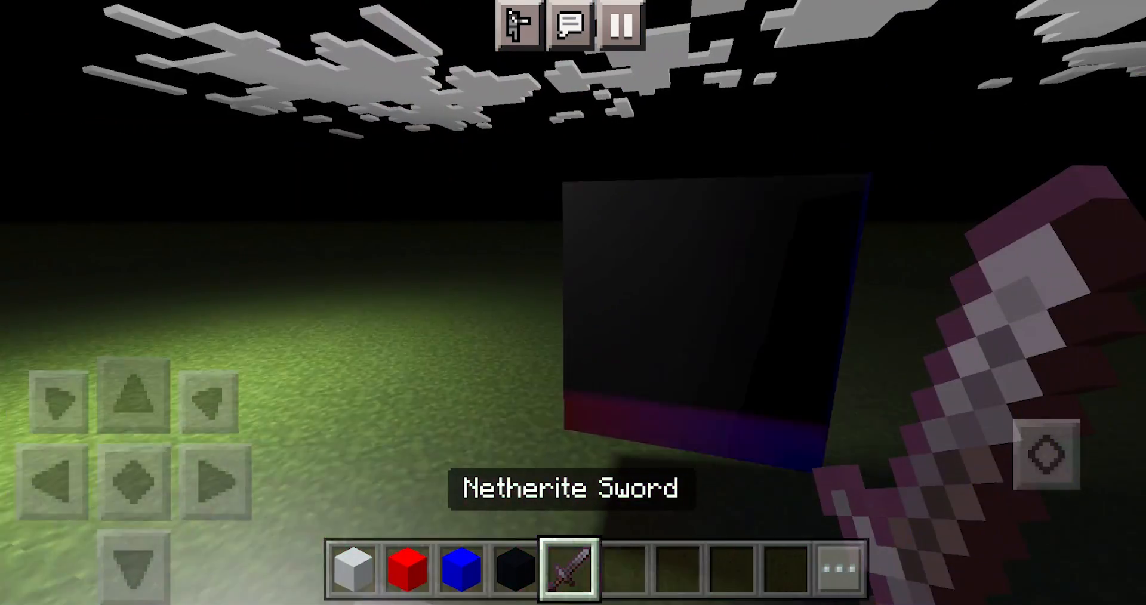
{"action": "left_click", "coordinate": [459, 569]}
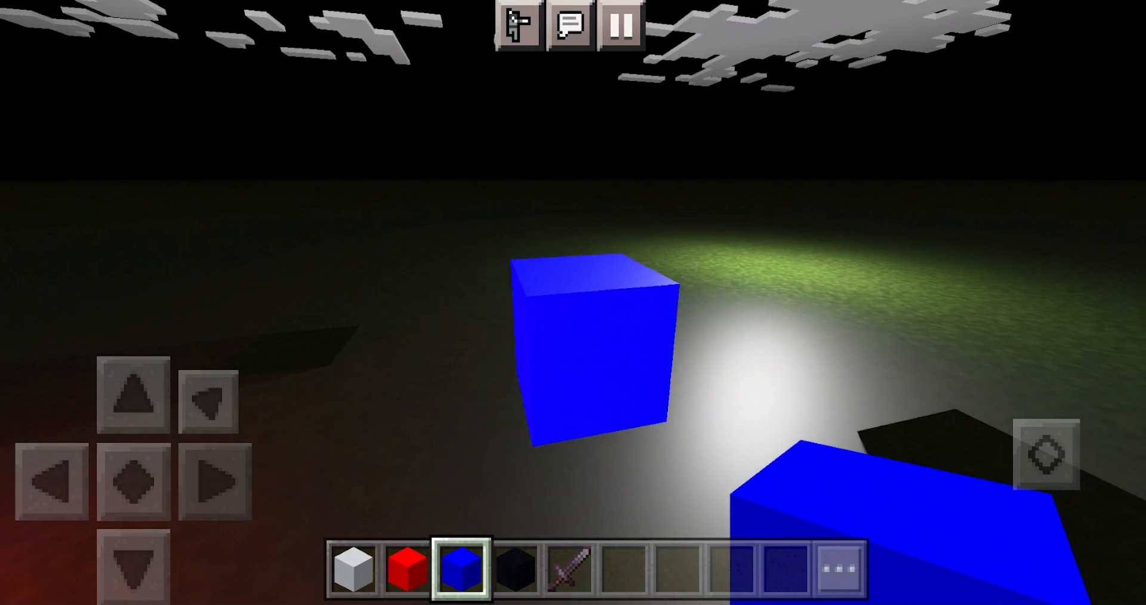
{"action": "left_click", "coordinate": [408, 569]}
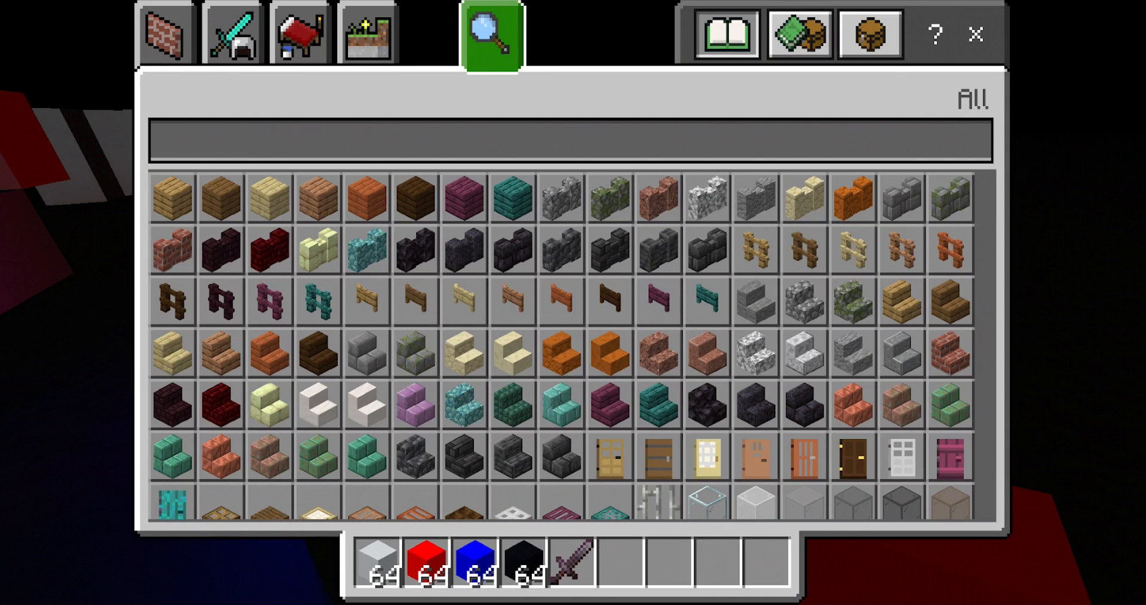
{"action": "left_click", "coordinate": [975, 35]}
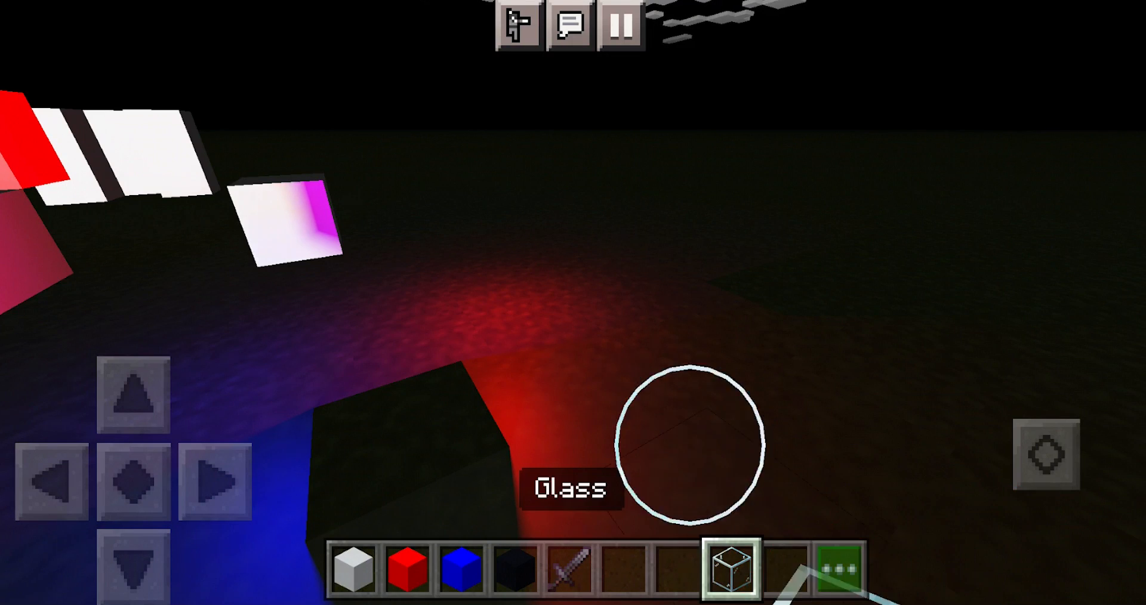